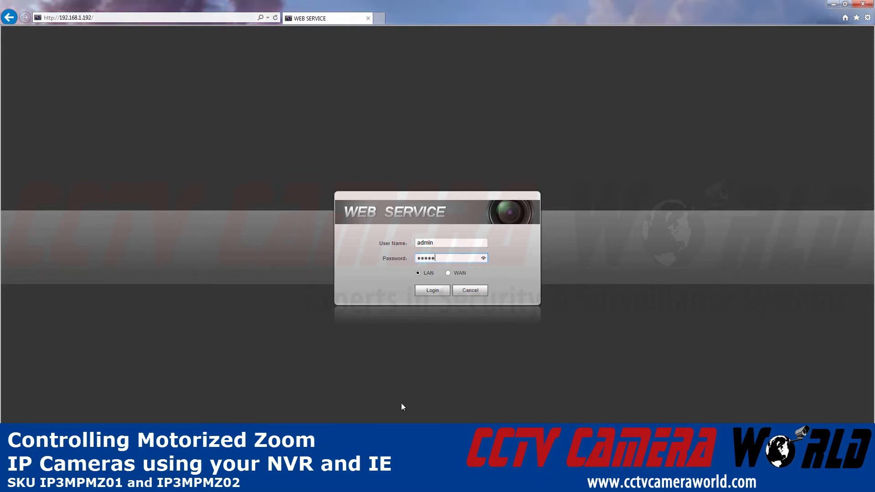
- Log in to the recorder as admin so the live preview page with empty video panes appears
left_click(432, 290)
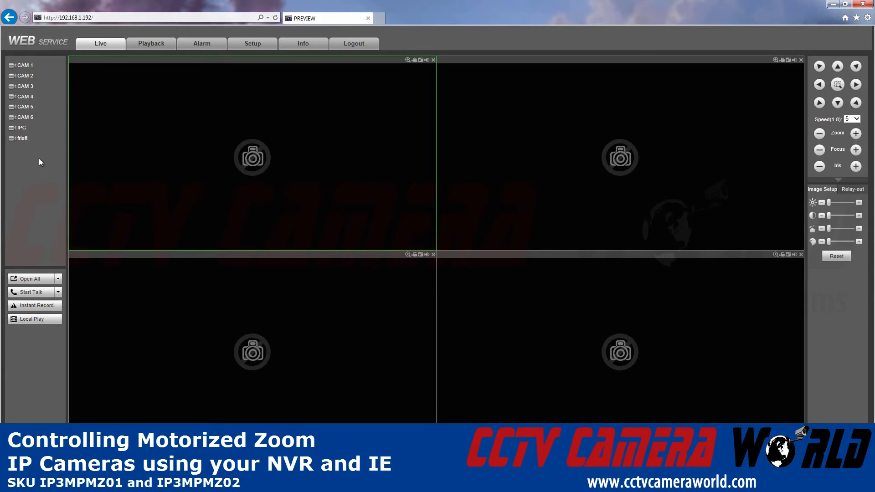
- Play the IPC camera's Main Stream full-size in the live view, showing the lobby
left_click(22, 127)
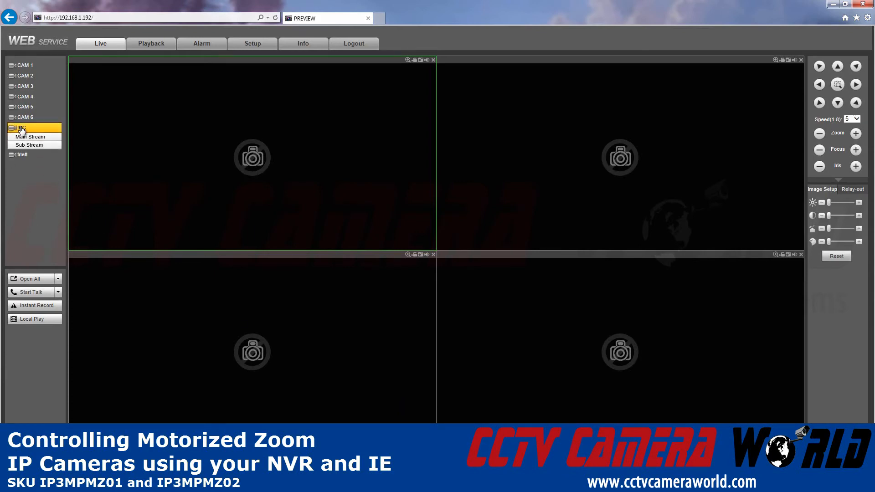
left_click(34, 137)
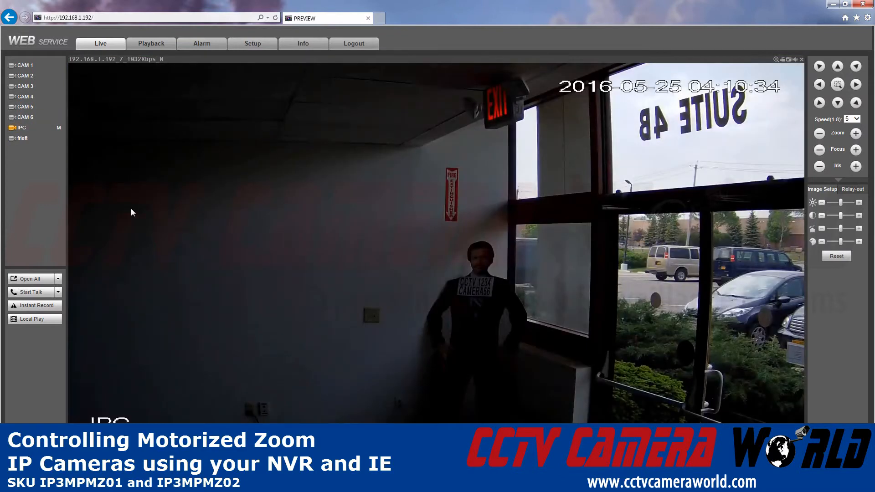
left_click(855, 133)
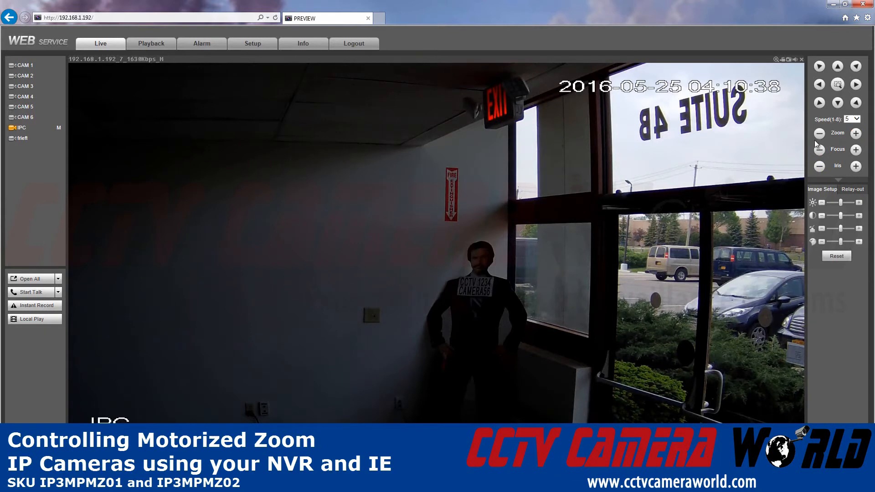
- Zoom the IPC camera in on the cutout figure with Zoom +, then back out to the wide lobby with Zoom −
left_click(855, 133)
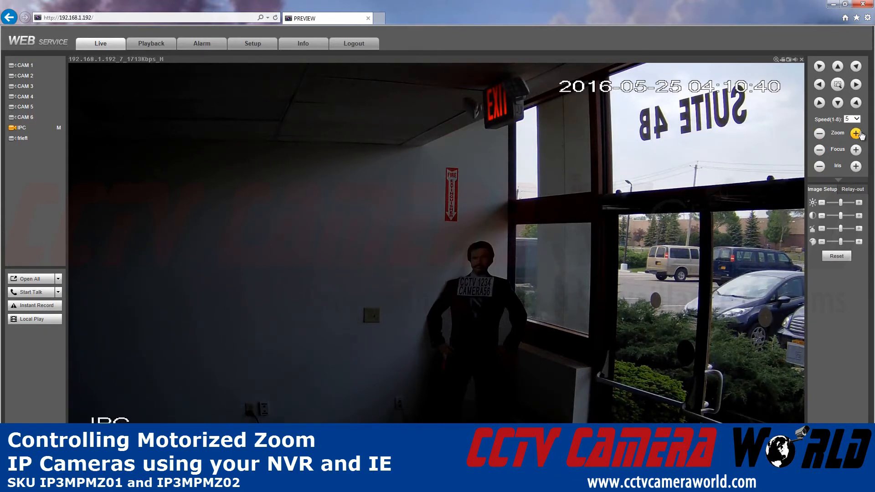
left_click(855, 133)
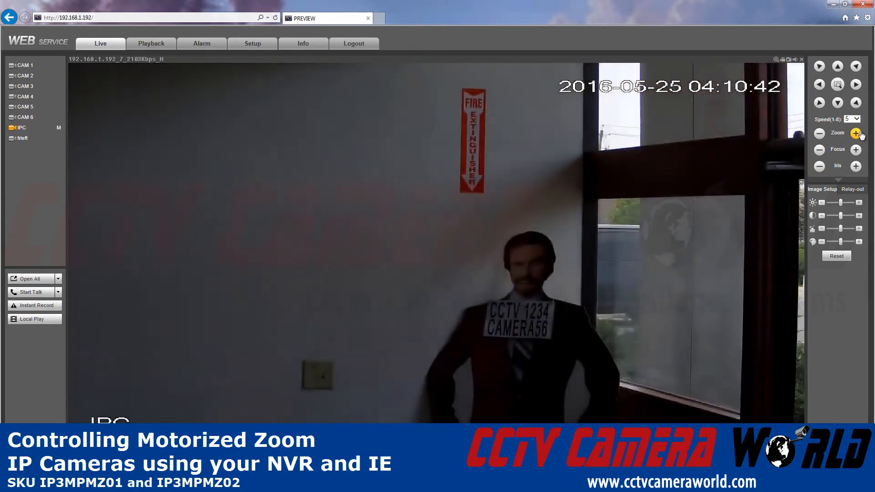
left_click(818, 133)
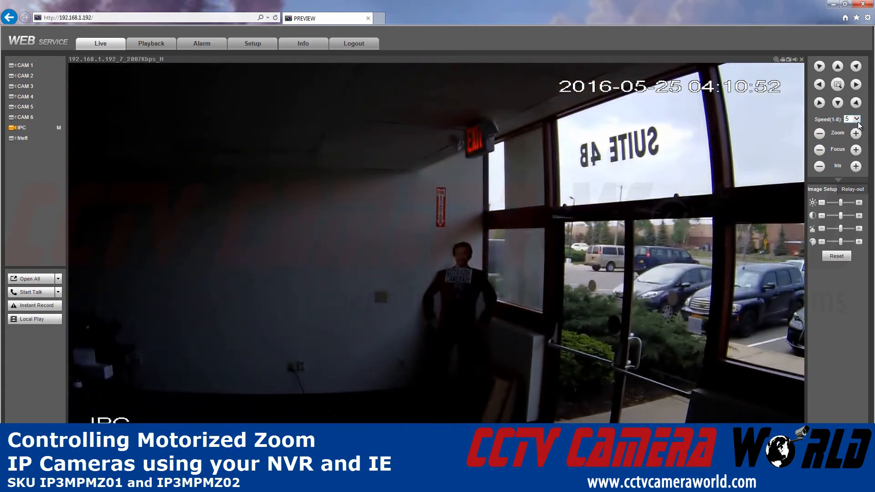
- With Speed(1-8) at 8, zoom in closely on the figure, then back out to the wide entrance view
left_click(852, 118)
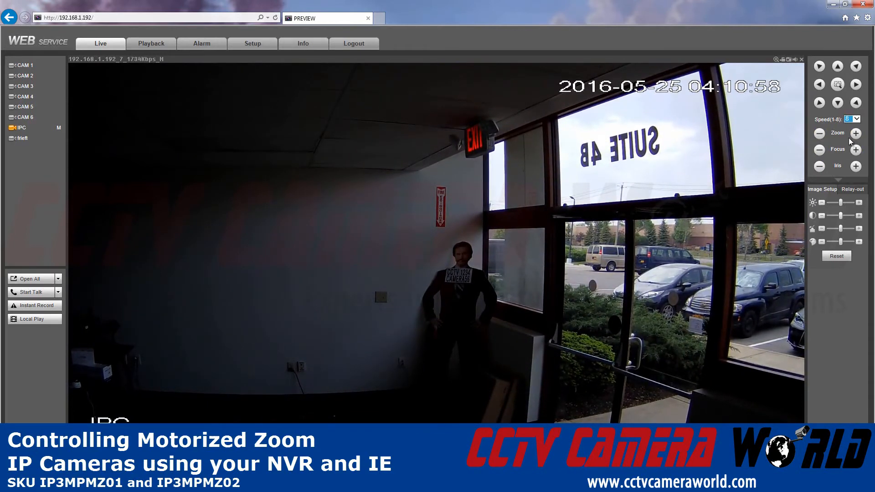
left_click(855, 133)
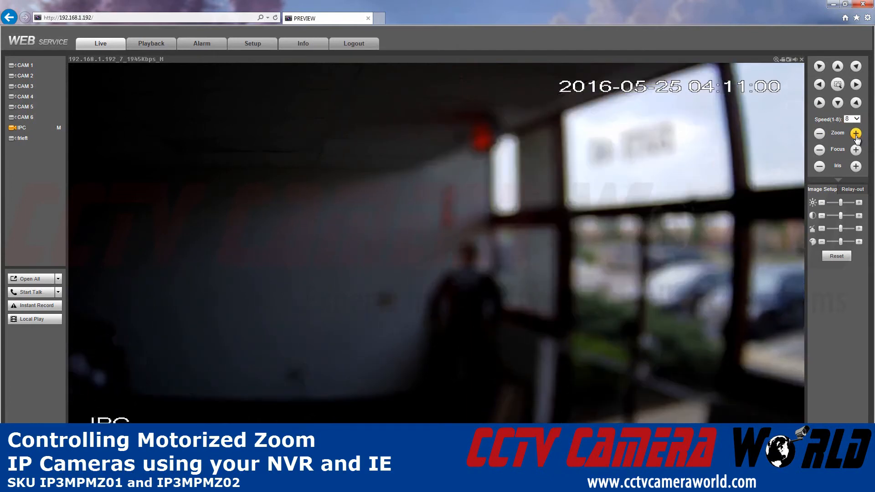
left_click(855, 133)
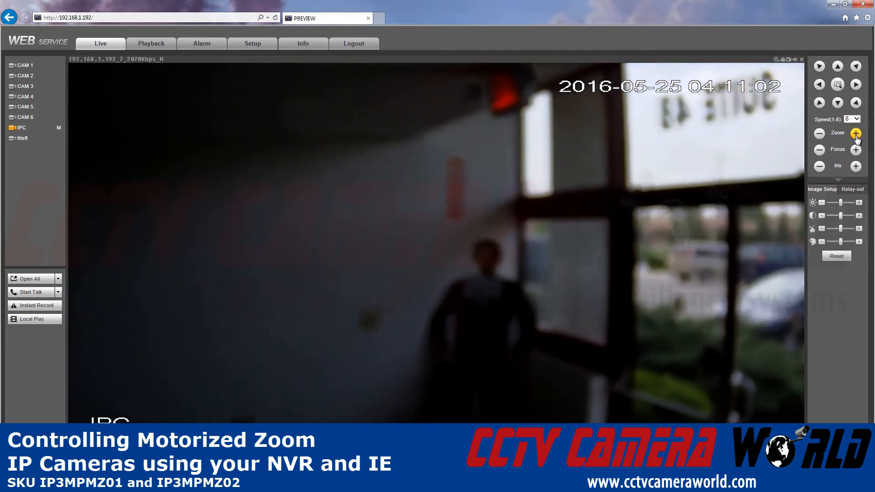
left_click(854, 133)
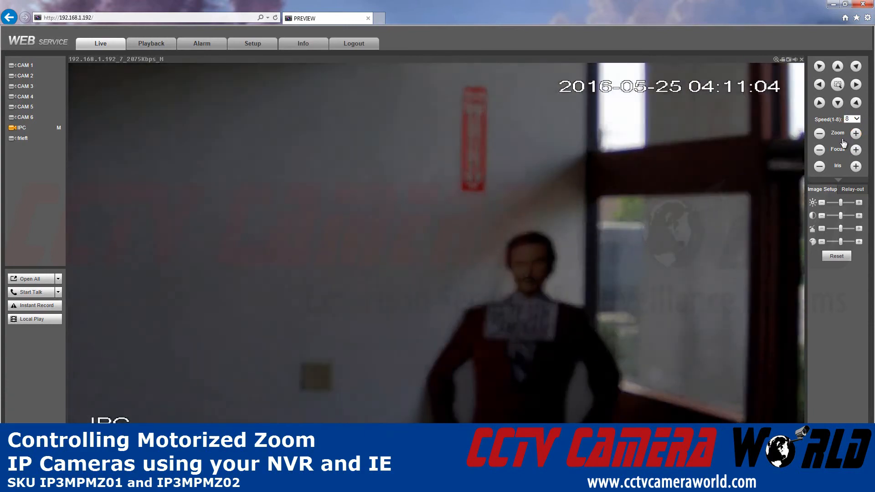
left_click(819, 133)
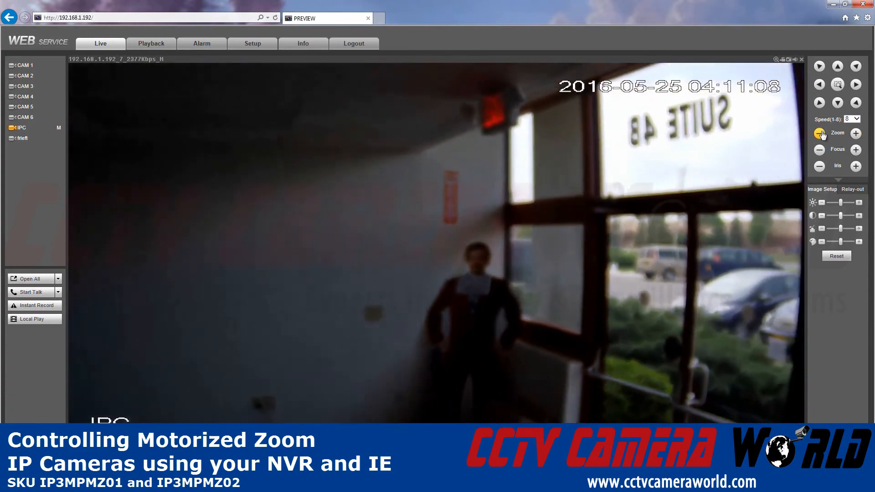
left_click(819, 133)
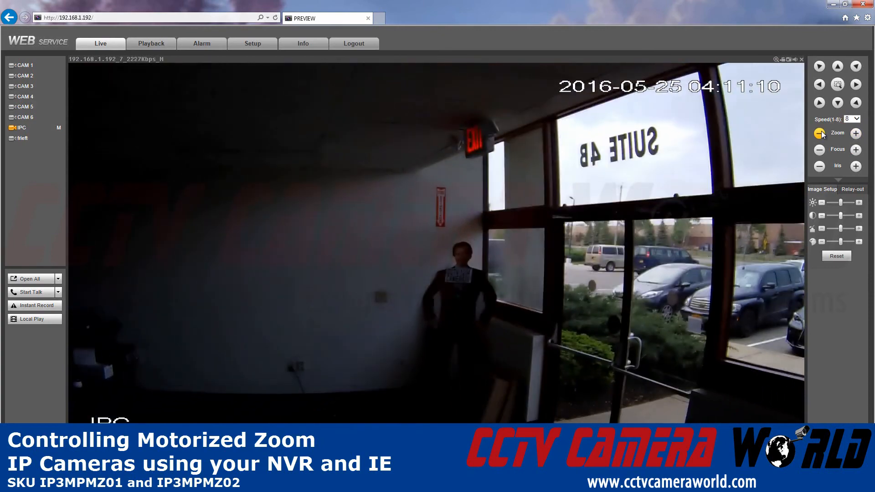